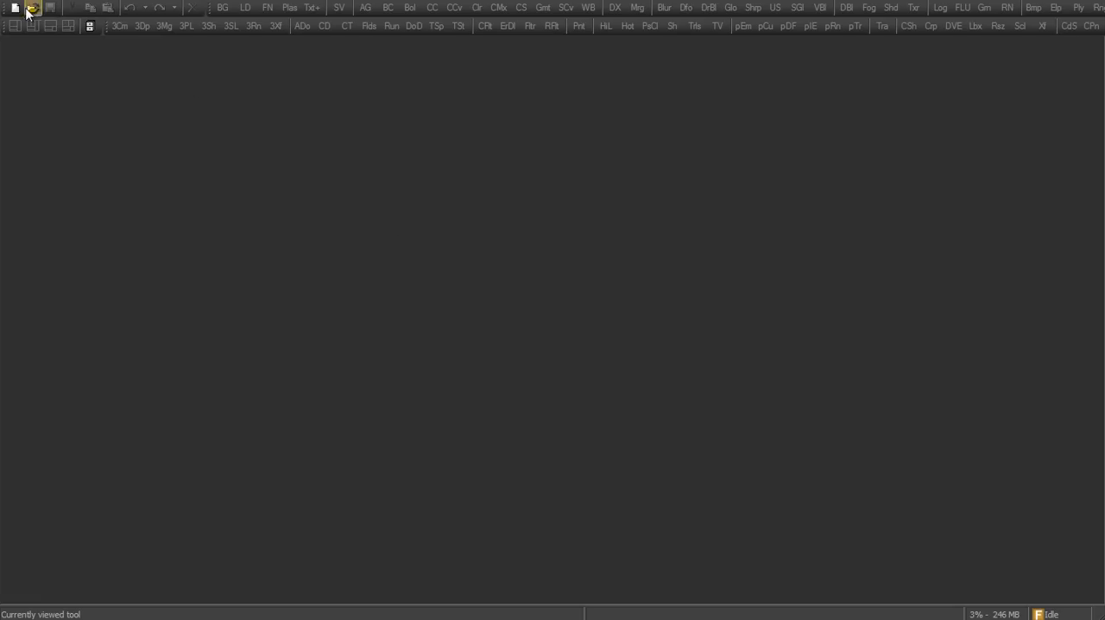
- Load Rainbow_BGImage.jpg through a new Loader node
left_click(245, 7)
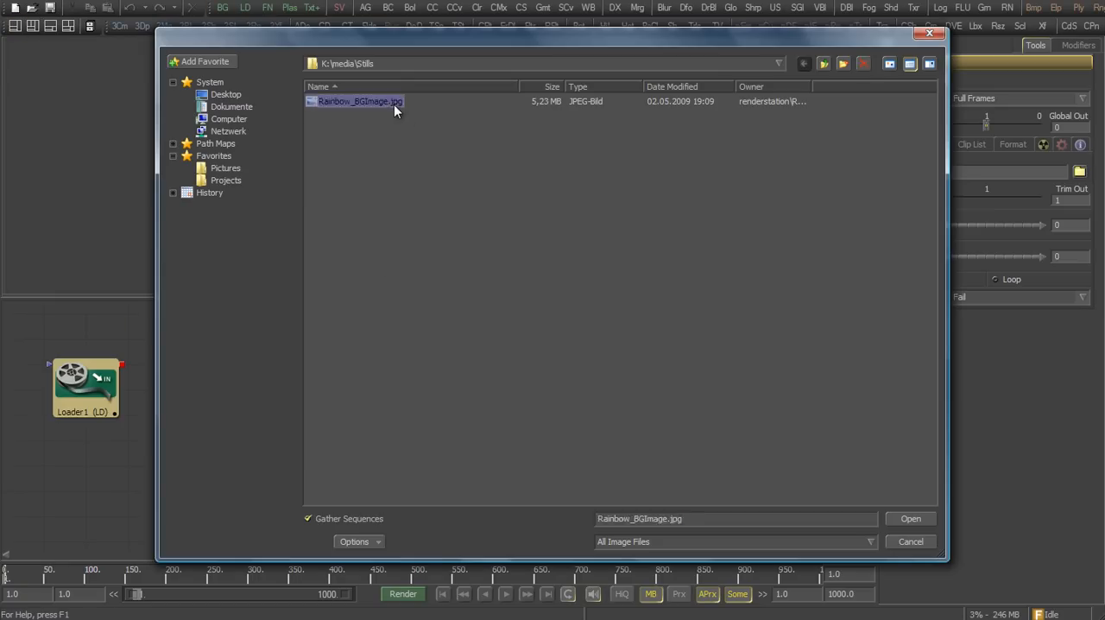
left_click(910, 518)
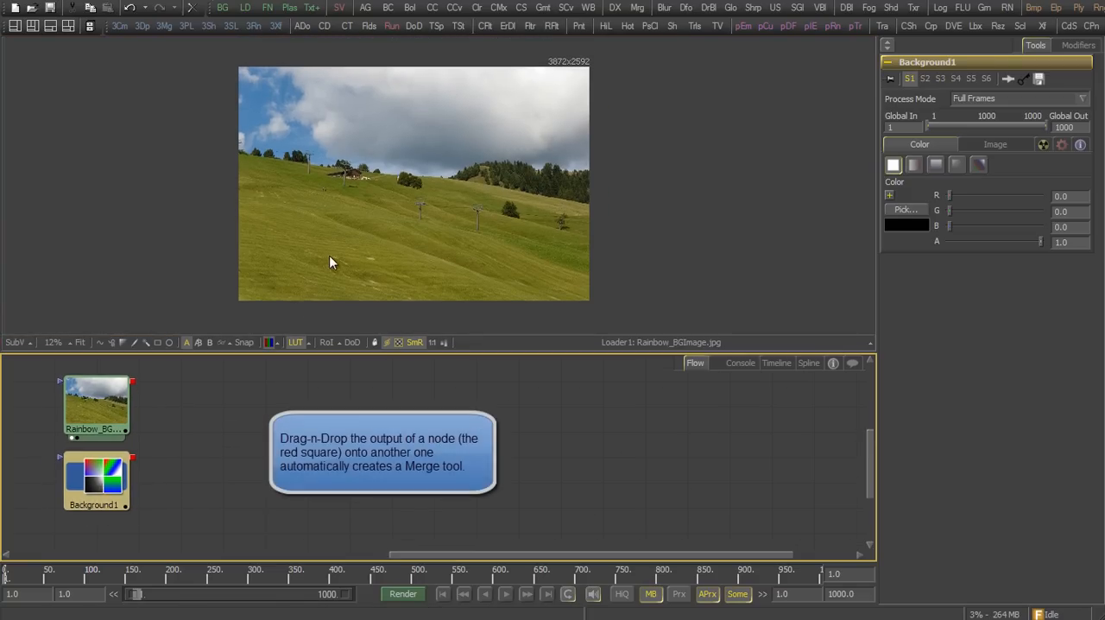
- Merge the photo over Background1 via Transform1, Size about 0.378 and Center adjusted to fit the frame
left_click(97, 480)
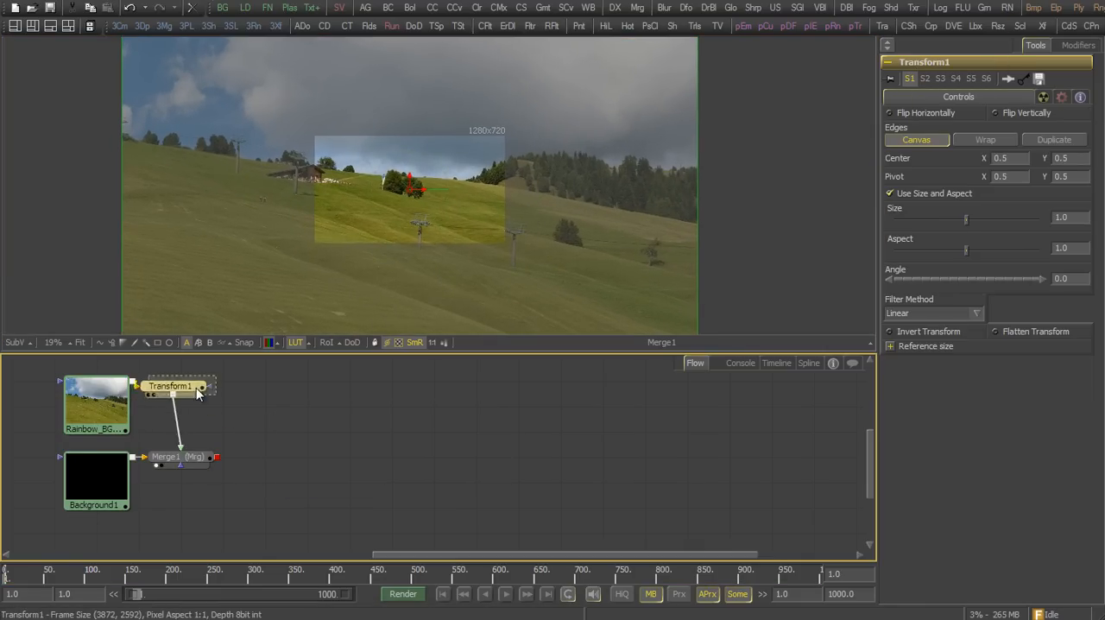
left_click_drag(966, 217, 922, 218)
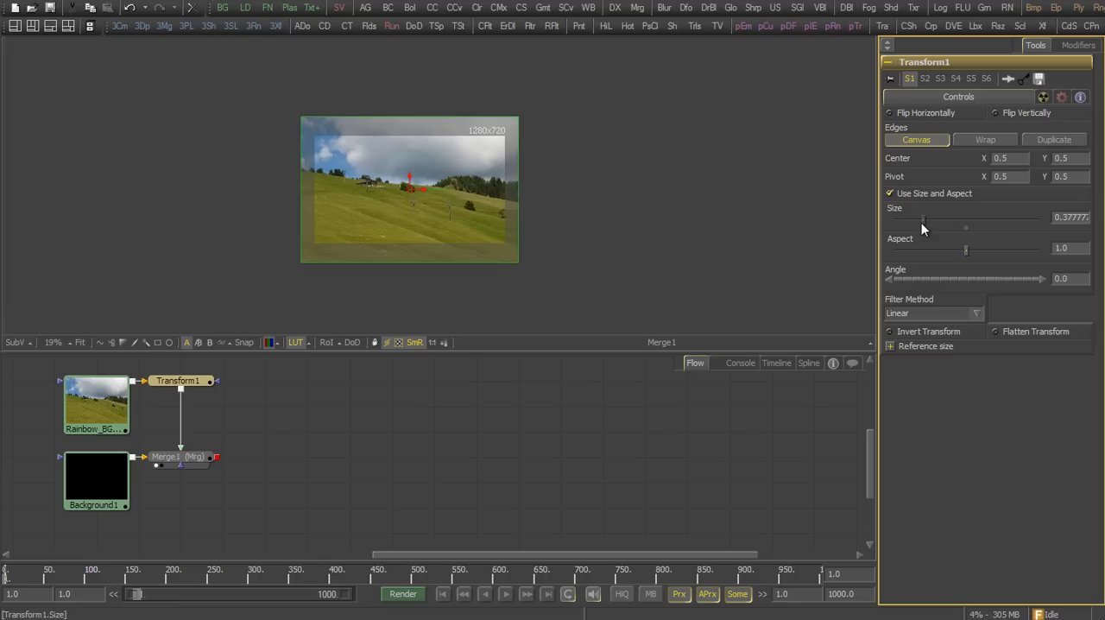
left_click_drag(411, 190, 401, 205)
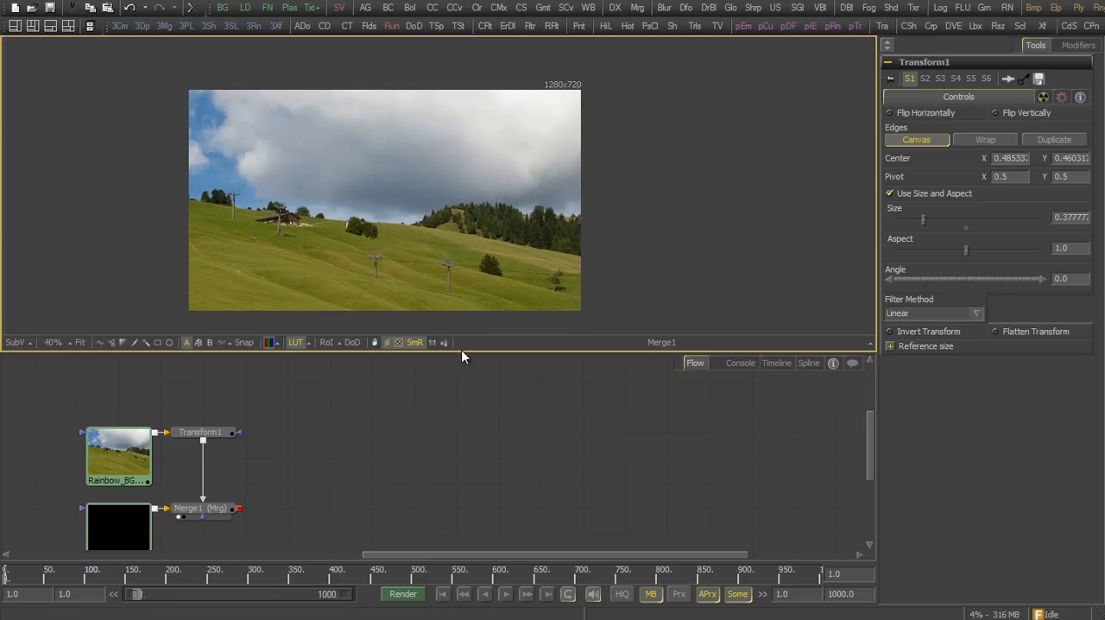
mouse_move(466, 113)
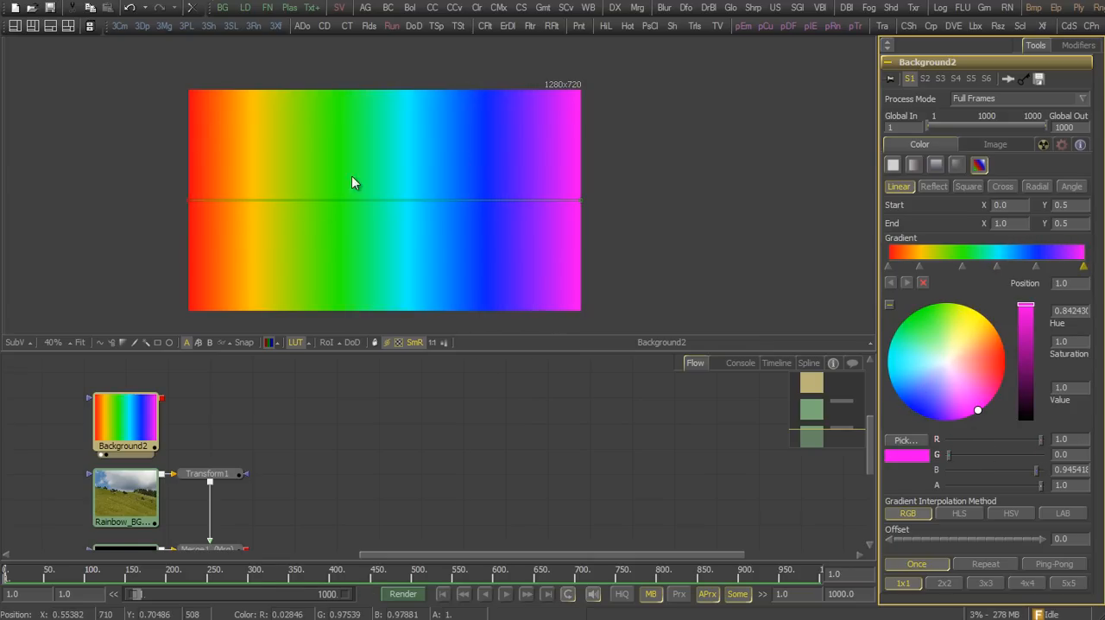
mouse_move(497, 214)
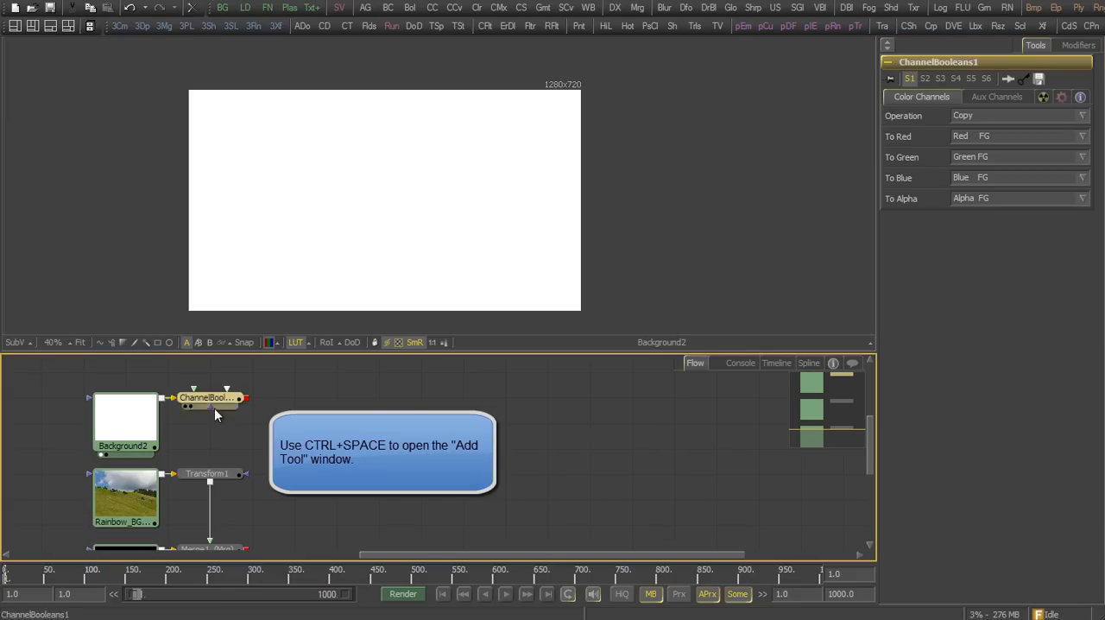
- Choose a source for the Channel Booleans To Red channel and start a Polygon mask
left_click(211, 397)
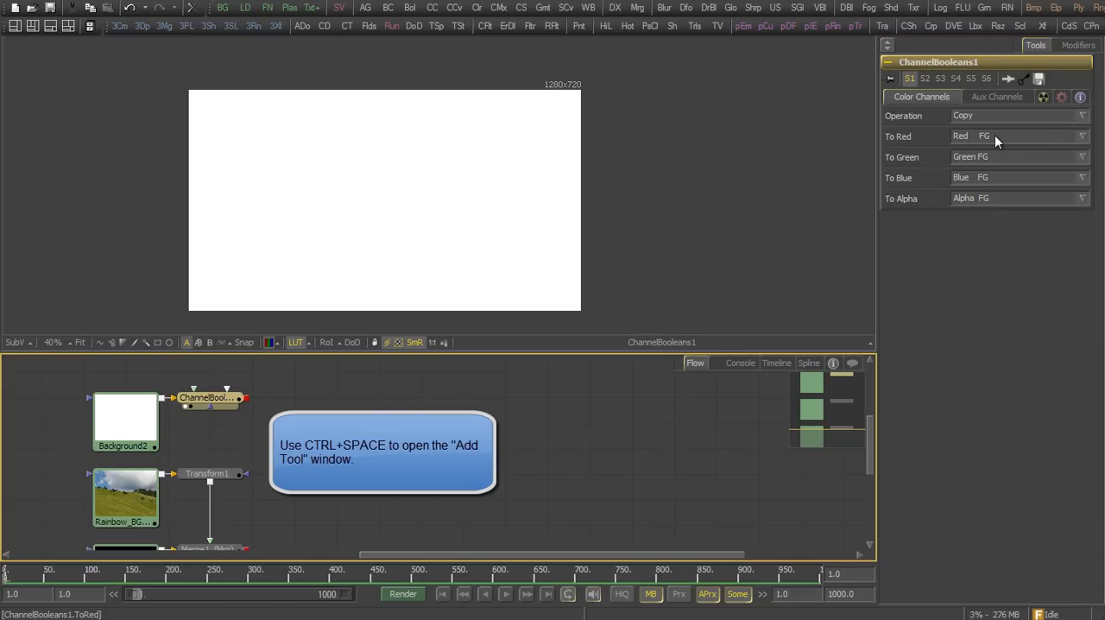
left_click(1018, 114)
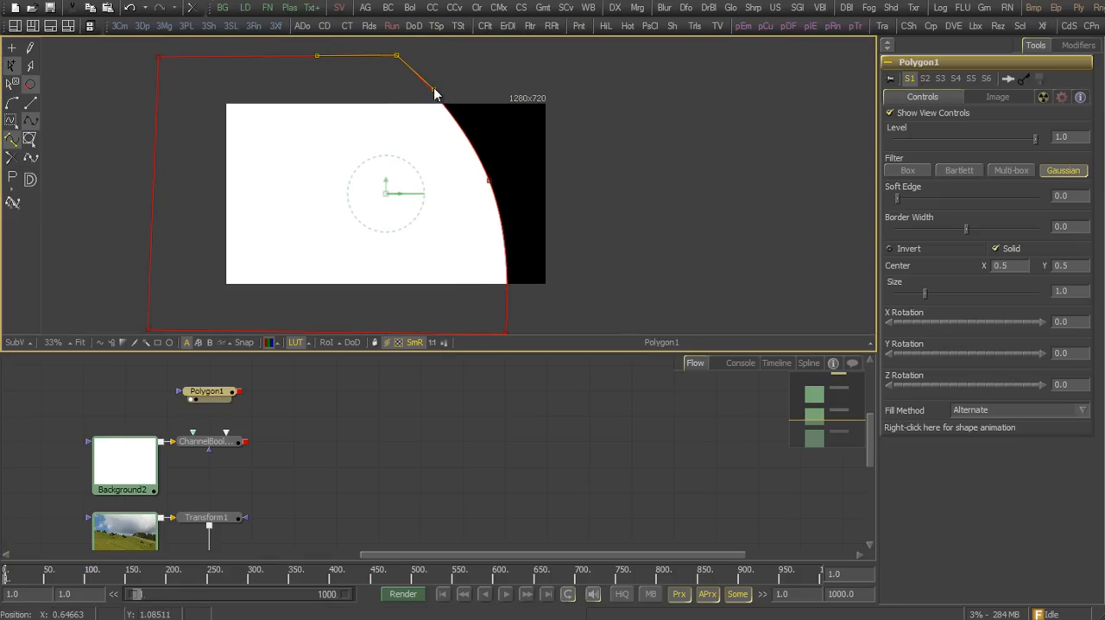
- Raise the Polygon mask's Soft Edge to about 0.07 and feed it into ChannelBooleans1's mask input
left_click_drag(896, 195, 915, 195)
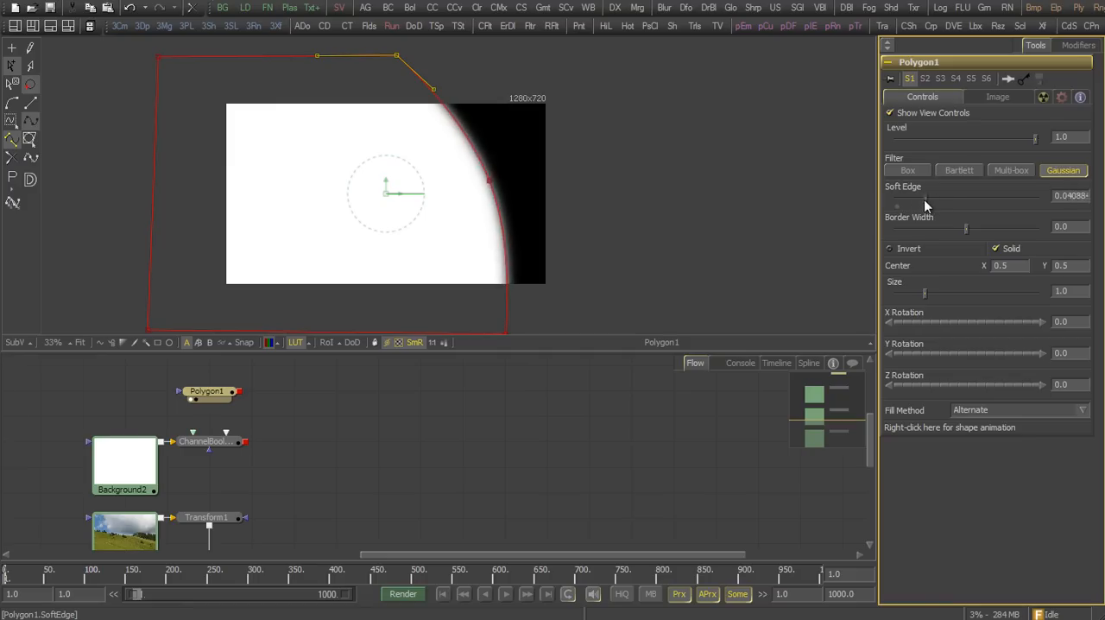
left_click_drag(929, 204, 943, 204)
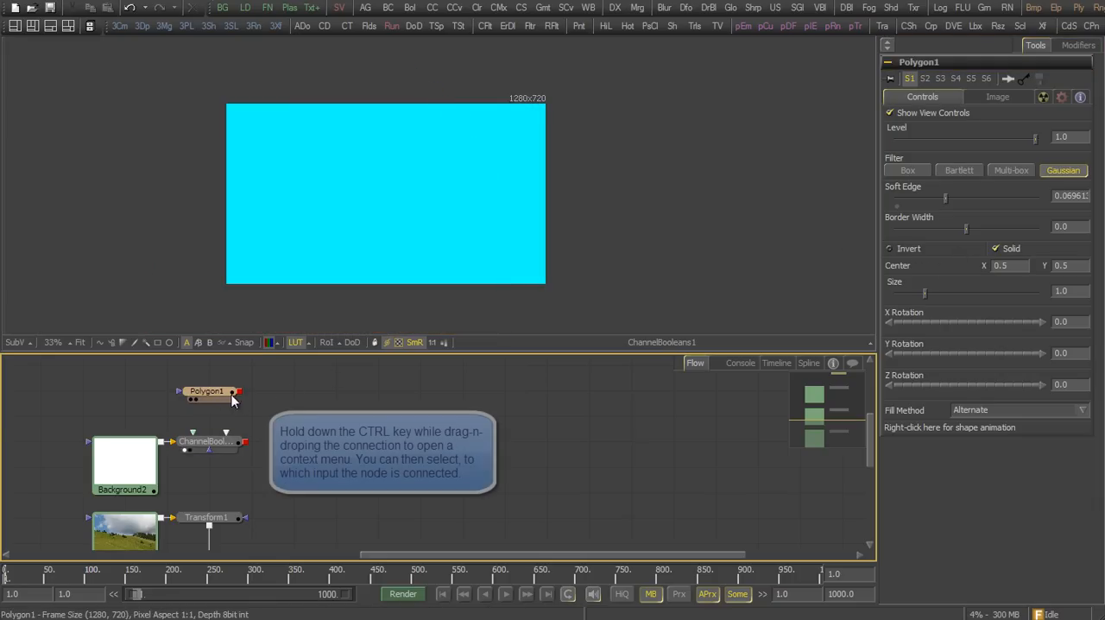
left_click_drag(231, 400, 221, 445)
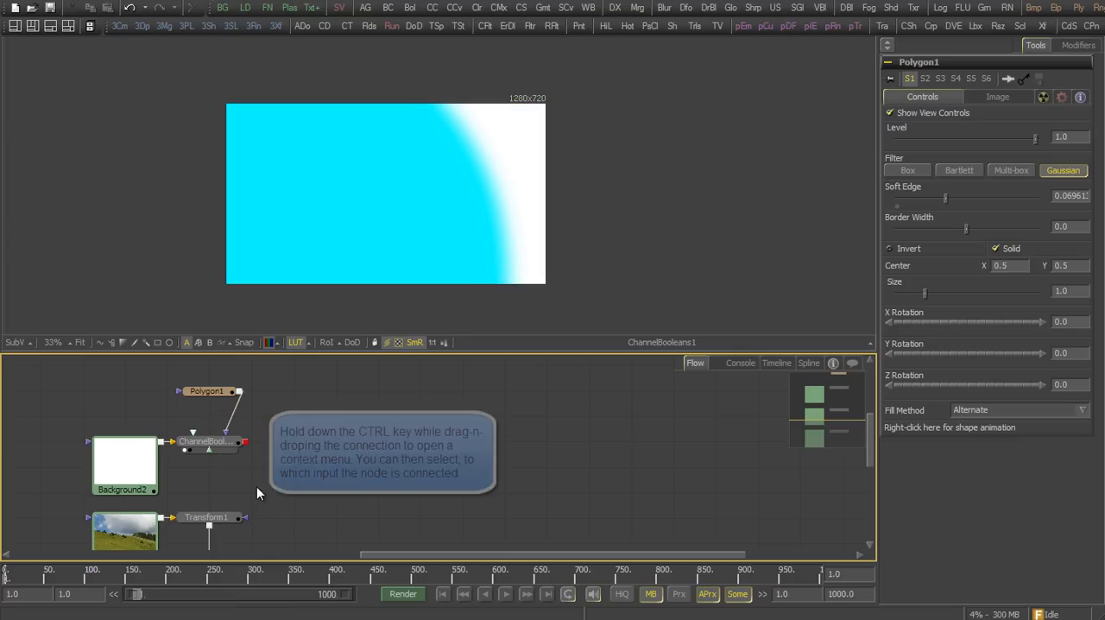
mouse_move(255, 435)
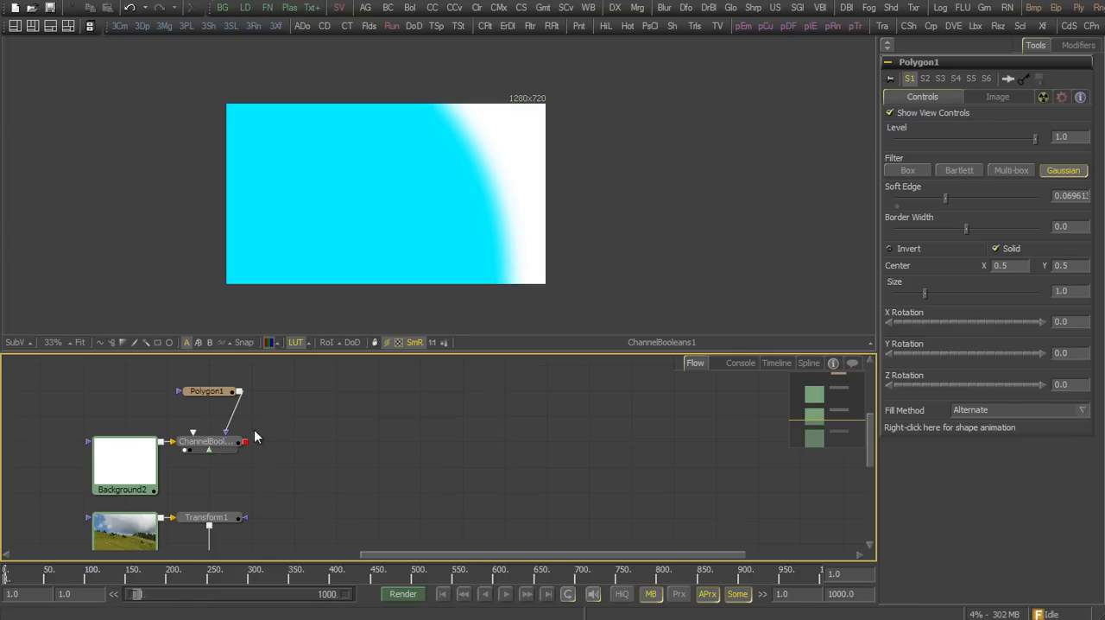
left_click(207, 442)
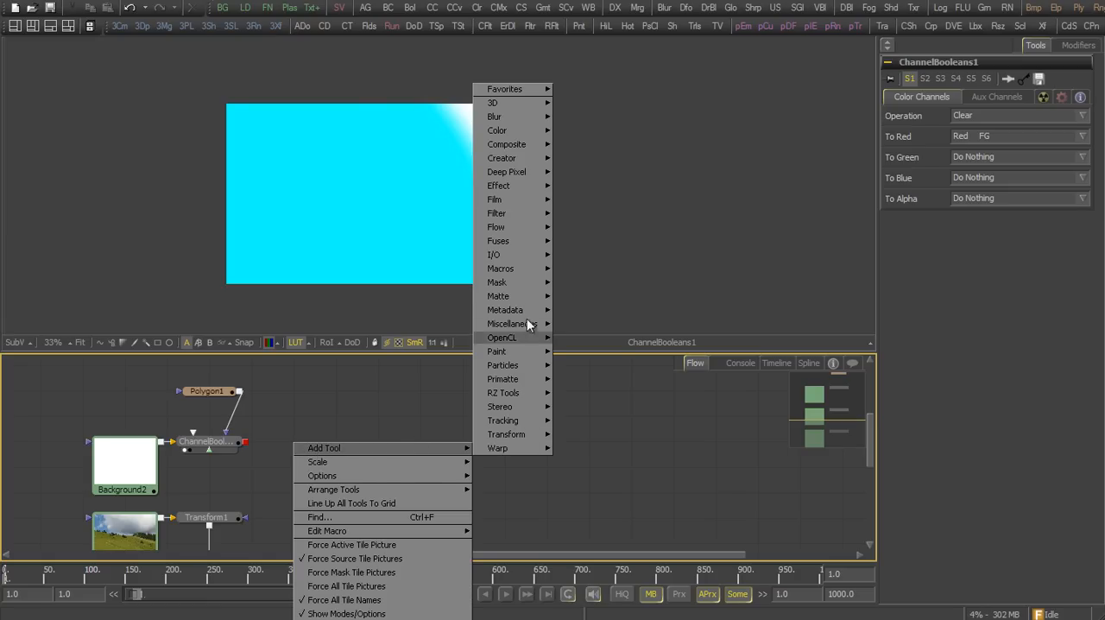
mouse_move(497, 131)
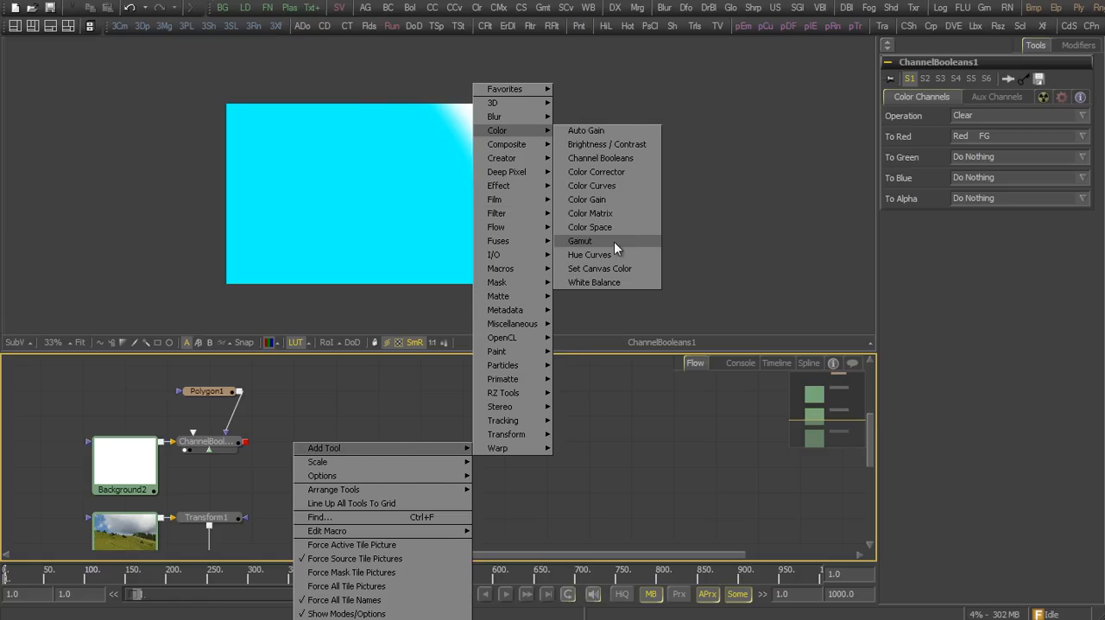
- Add a Color Space node after ChannelBooleans1 with Color Type set to HSV
left_click(589, 226)
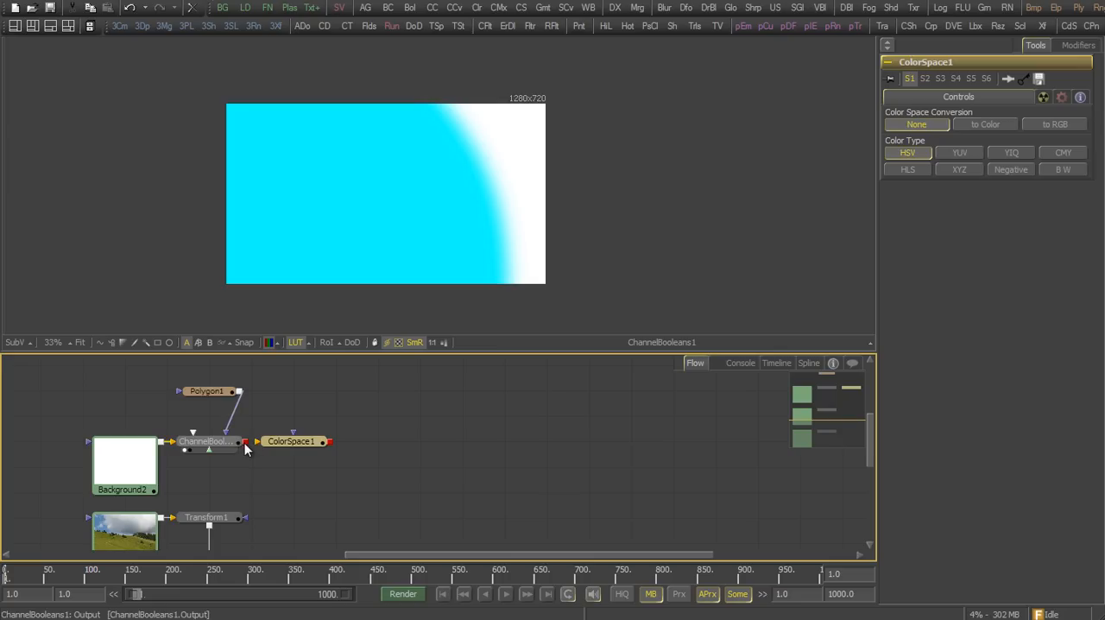
left_click(290, 442)
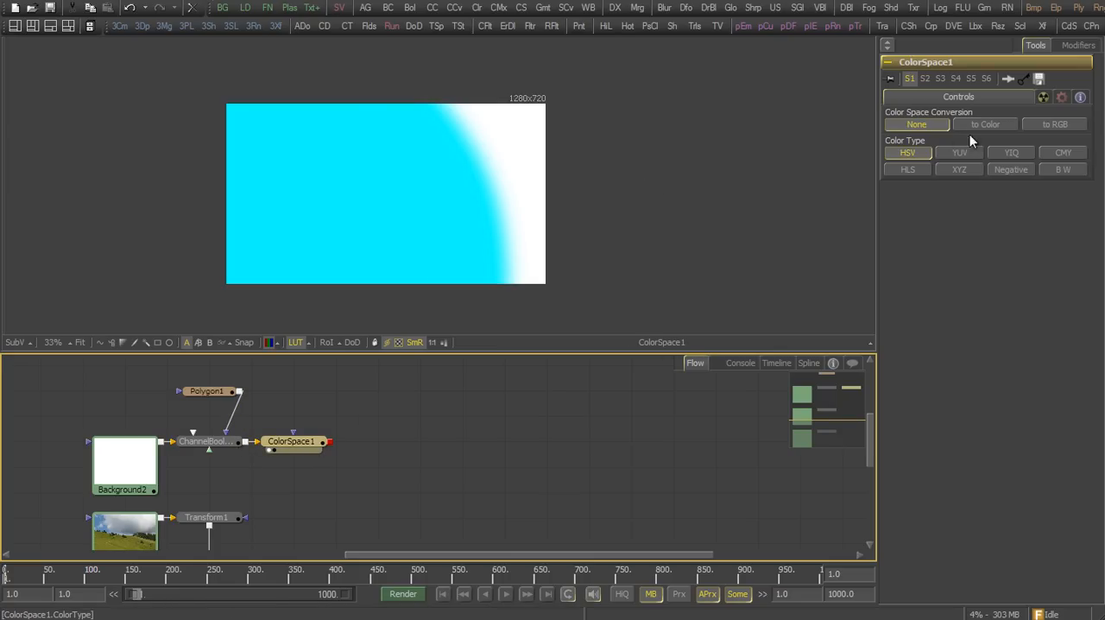
mouse_move(907, 168)
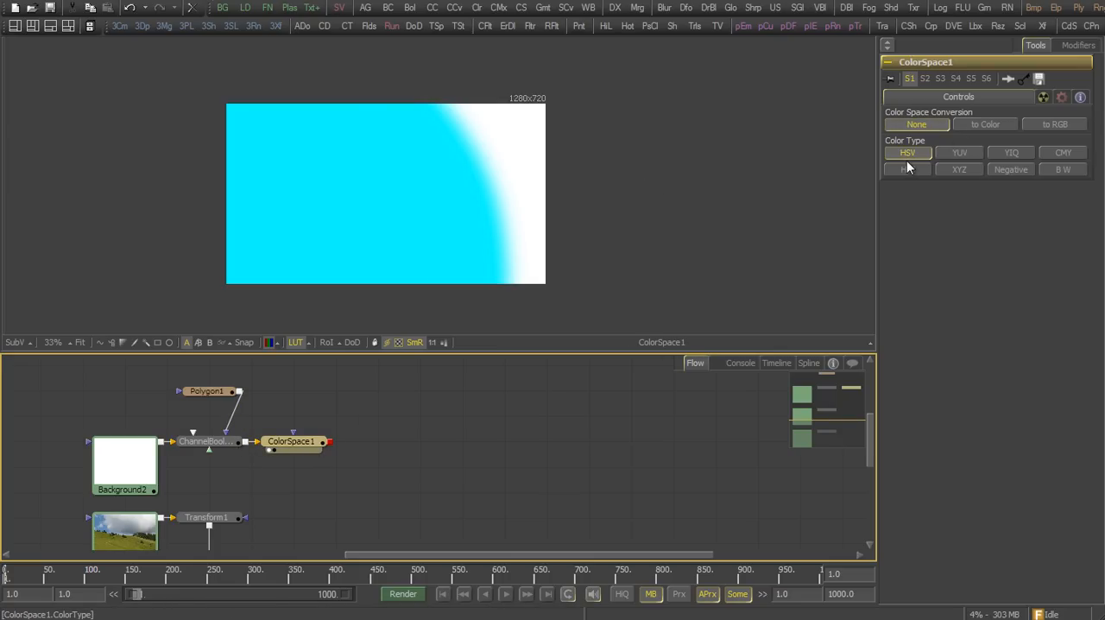
left_click(1054, 124)
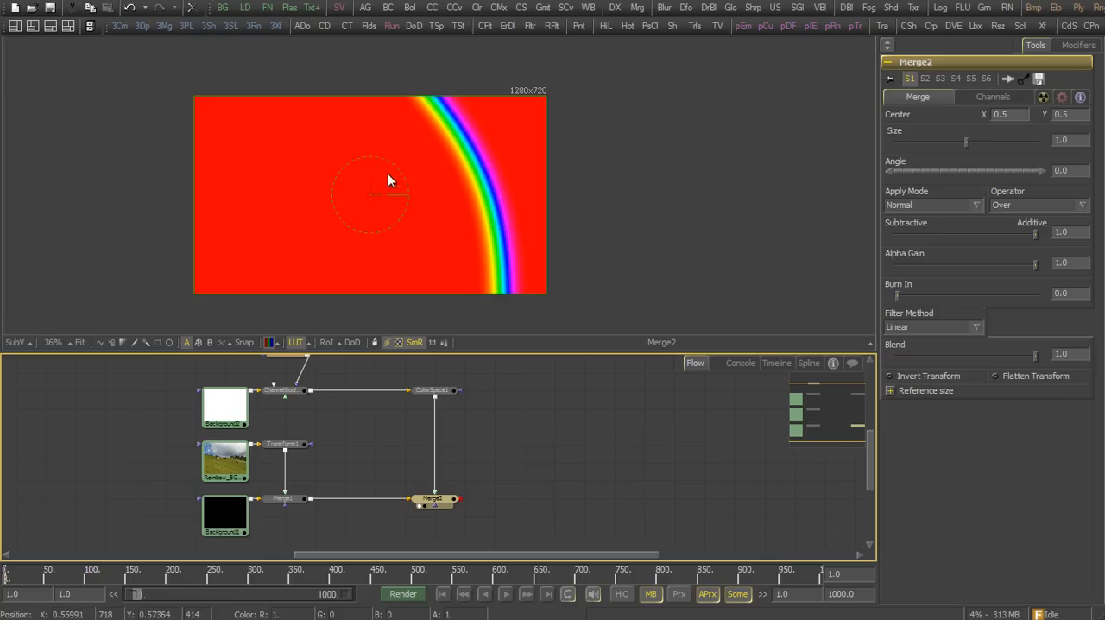
mouse_move(507, 134)
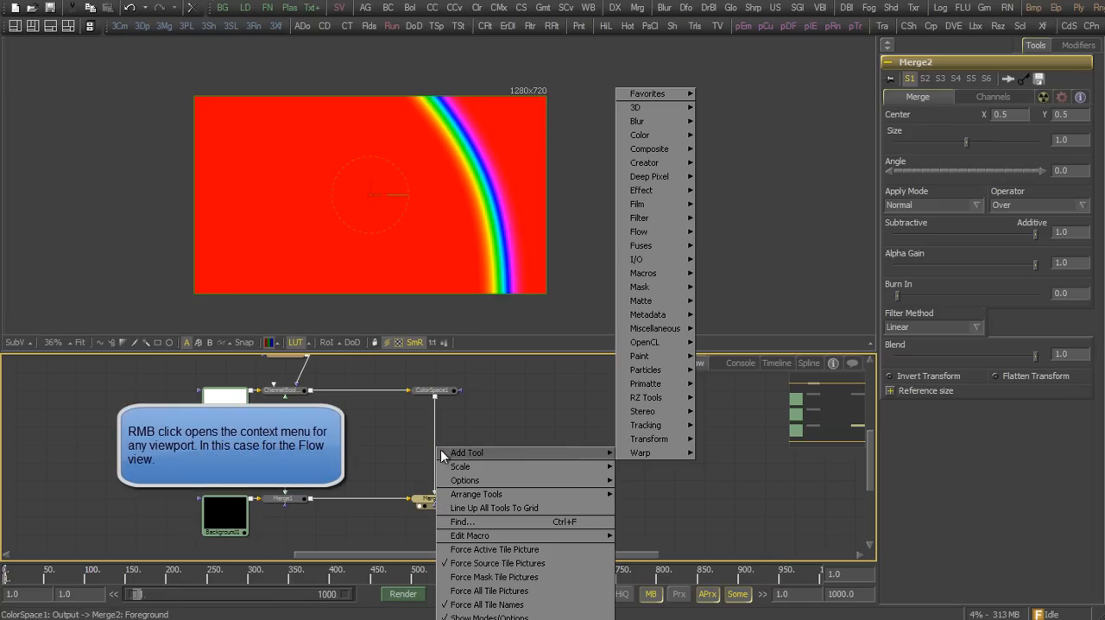
mouse_move(641, 300)
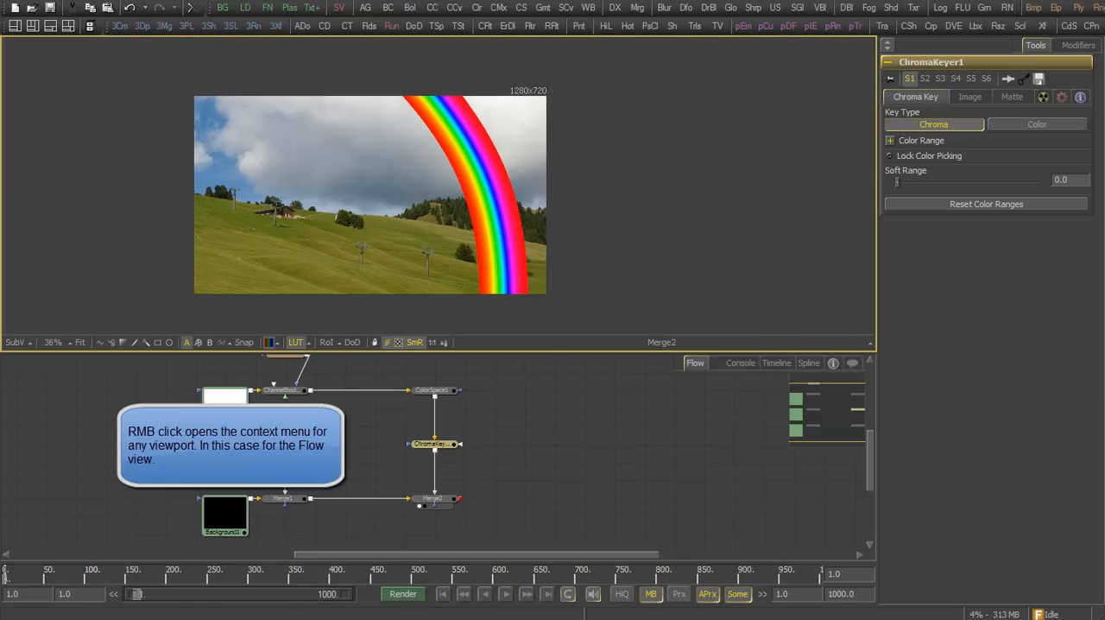
- Set the Chroma Keyer Soft Range to 0.2 and Merge2 Blend to about 0.5
left_click_drag(895, 188, 918, 188)
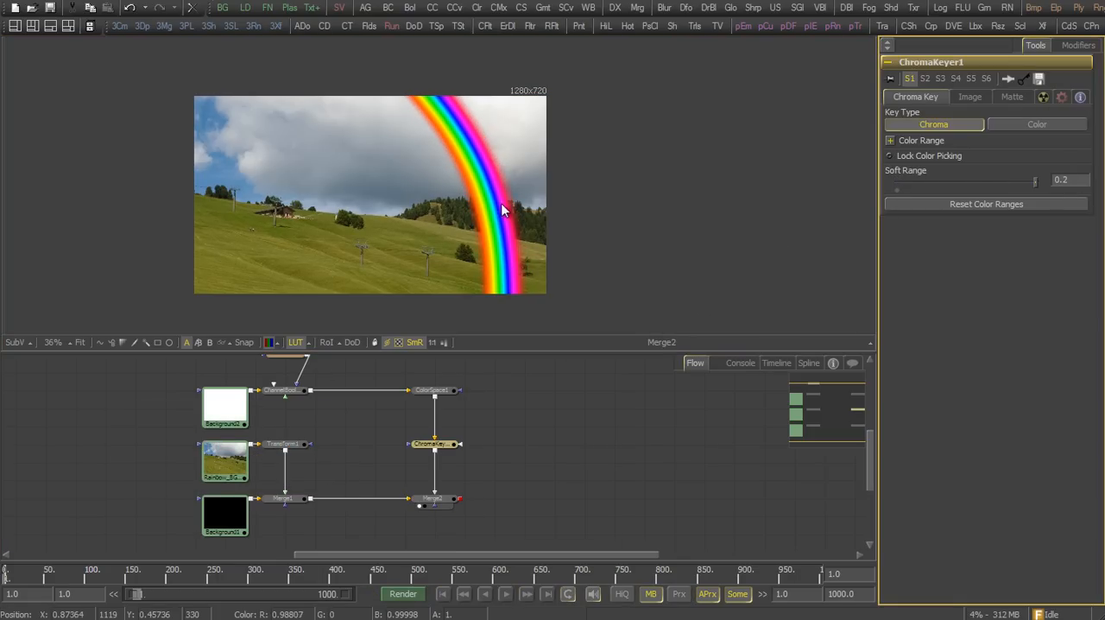
left_click(433, 498)
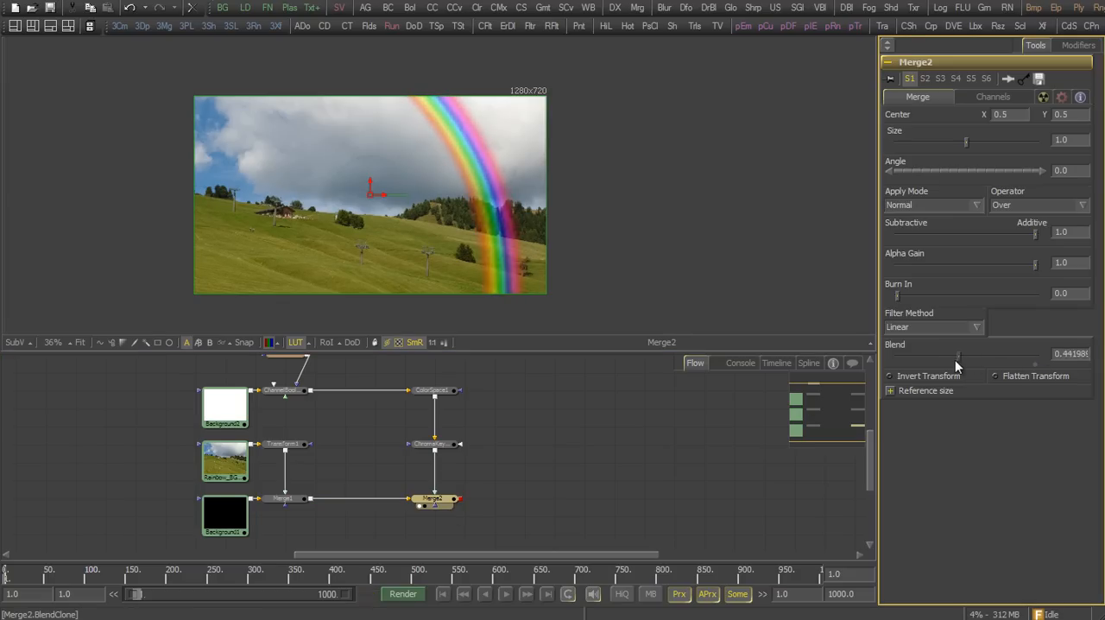
left_click_drag(956, 355, 936, 355)
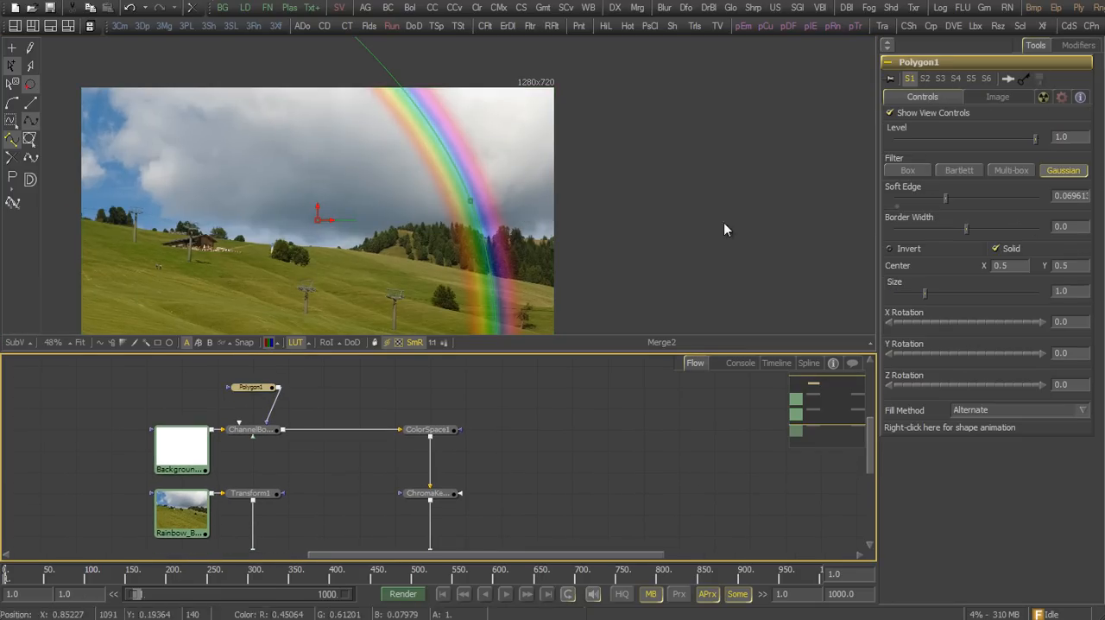
- Lower Polygon1's Soft Edge to about 0.055 so the rainbow fades over the hills
left_click_drag(946, 195, 913, 195)
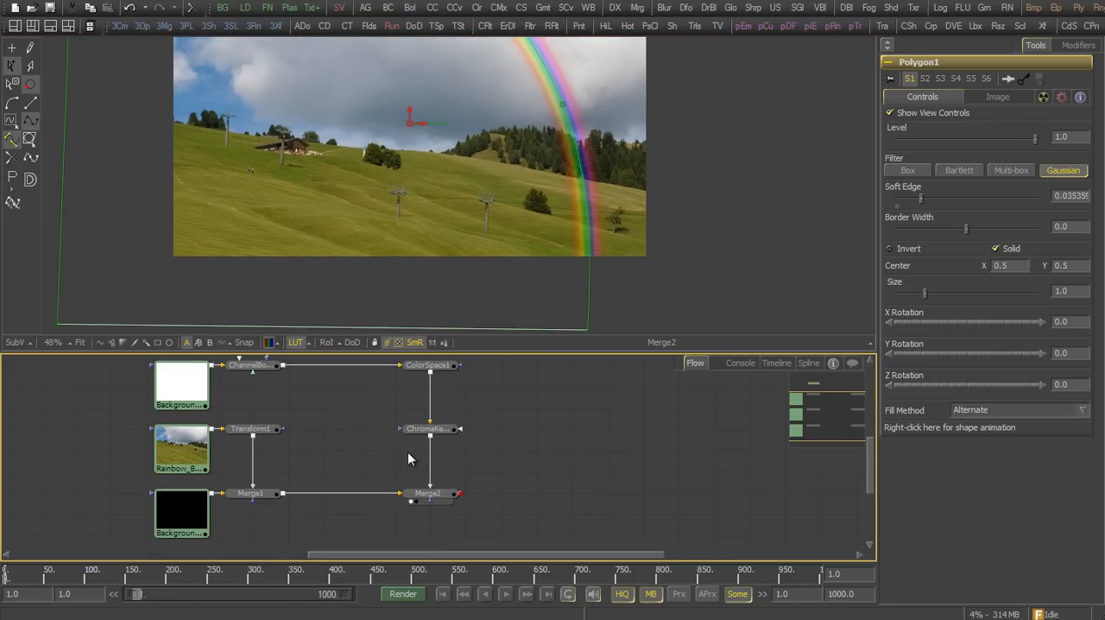
- Add an Ultra Keyer after Merge1, view it and set Color Background to Green
right_click(411, 457)
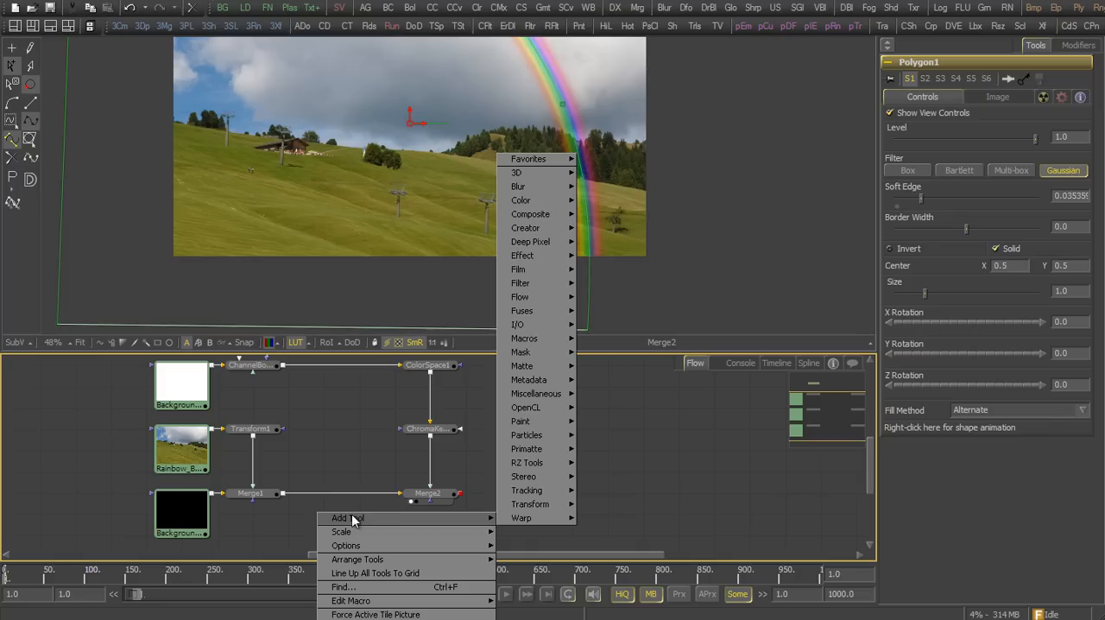
mouse_move(522, 366)
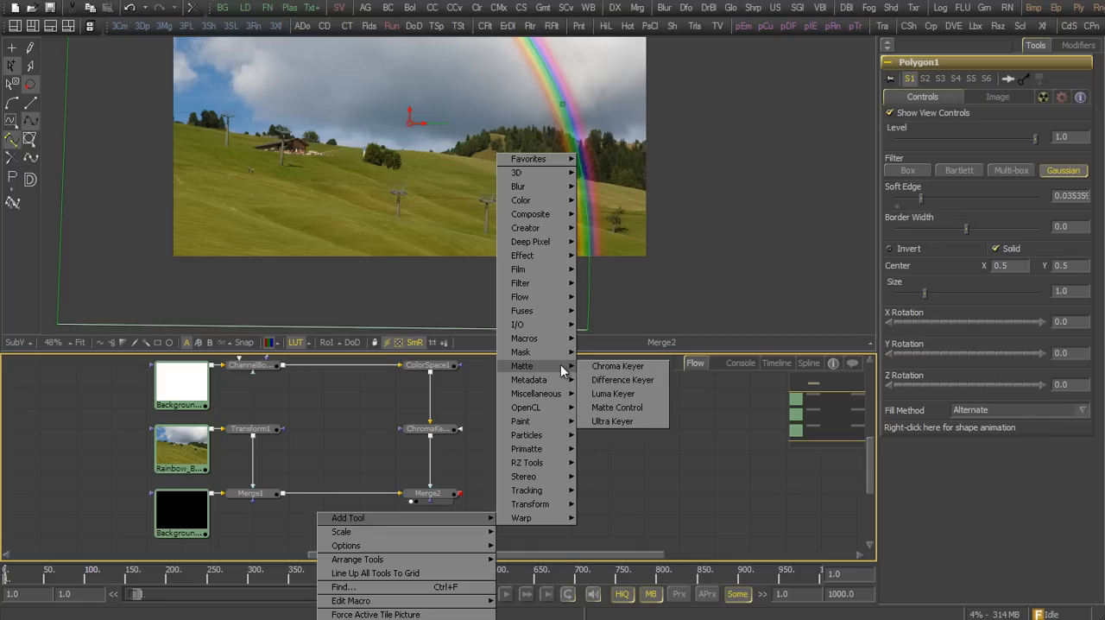
left_click(611, 421)
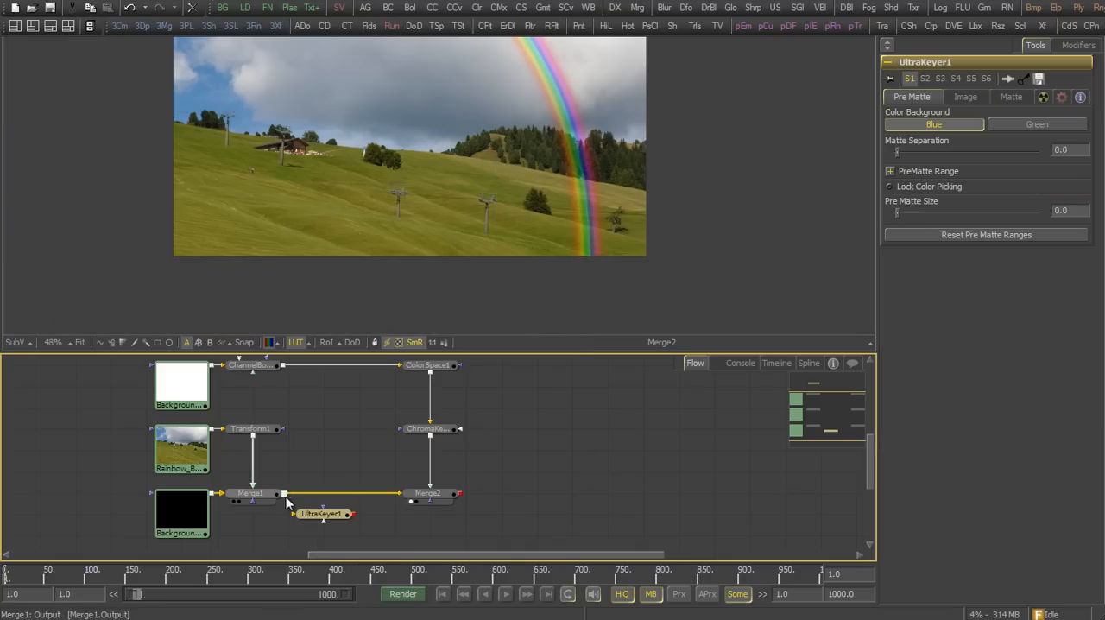
left_click_drag(322, 512, 359, 442)
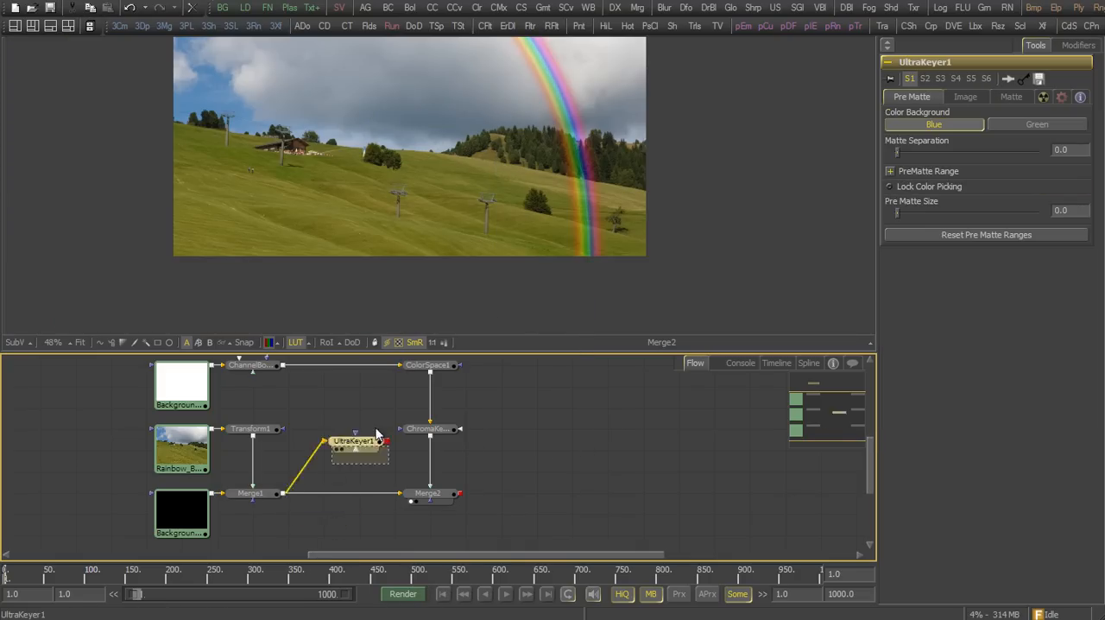
left_click(1035, 125)
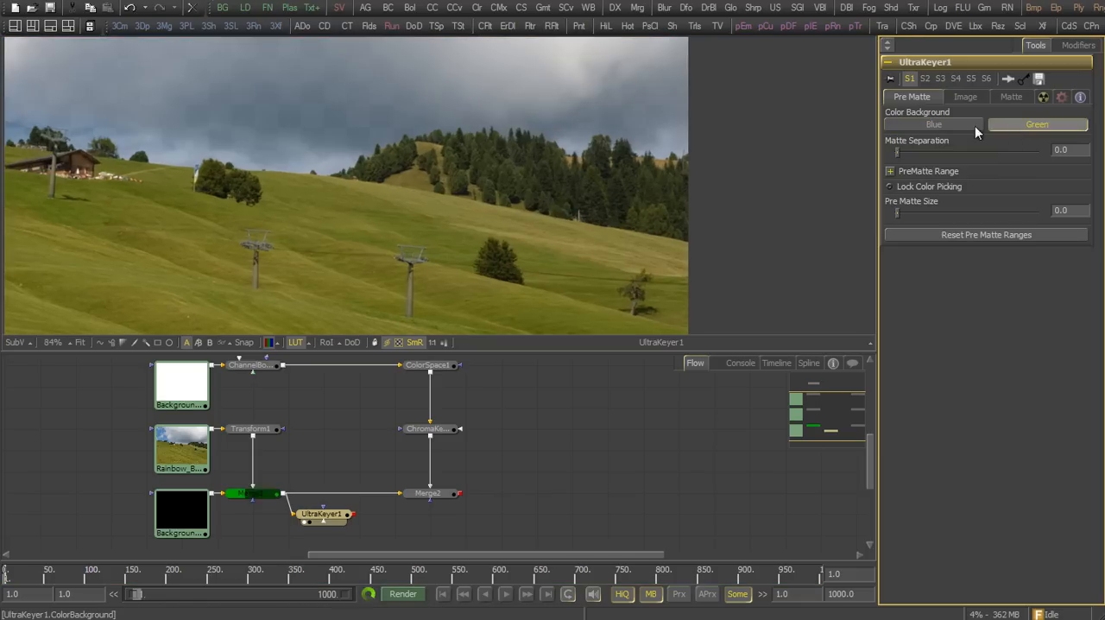
left_click(1036, 124)
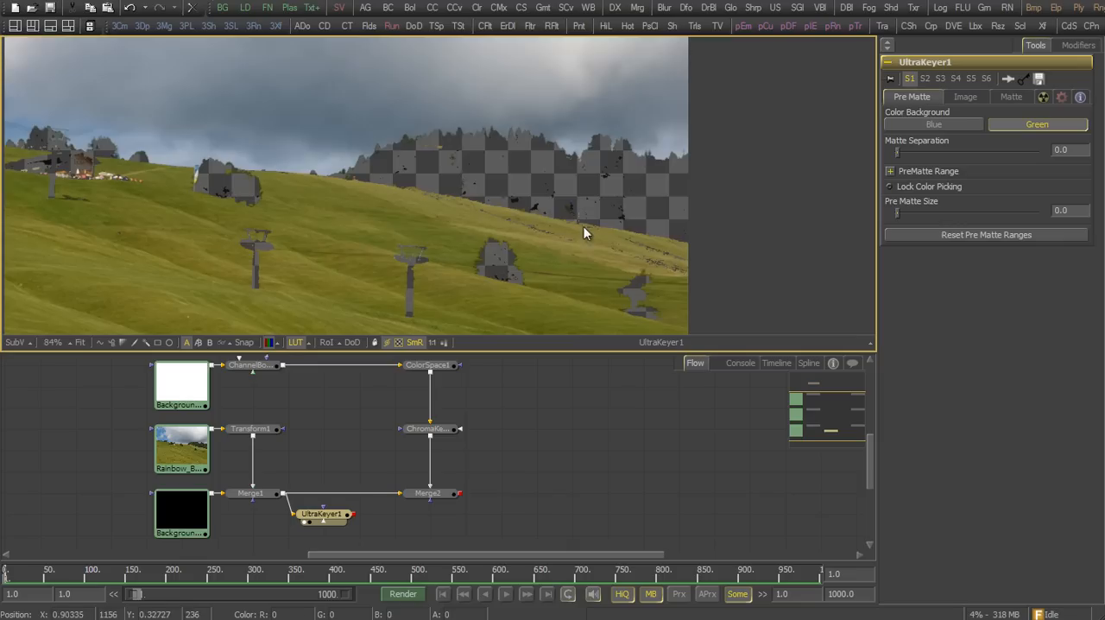
left_click(932, 124)
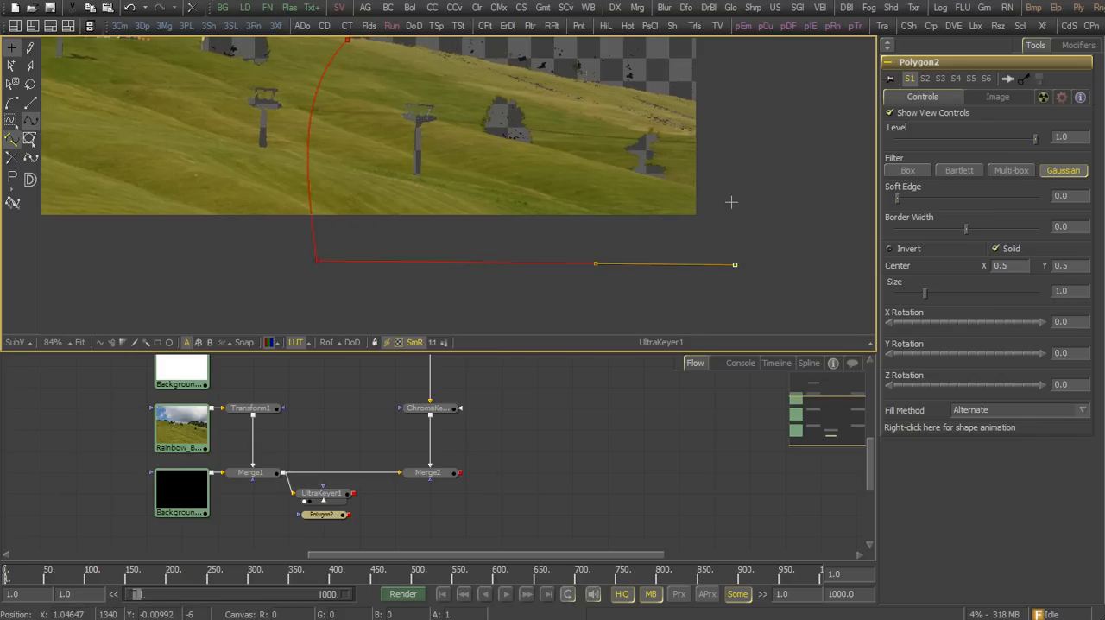
- Add a point to the Polygon2 mask outline attached to UltraKeyer1
left_click(321, 514)
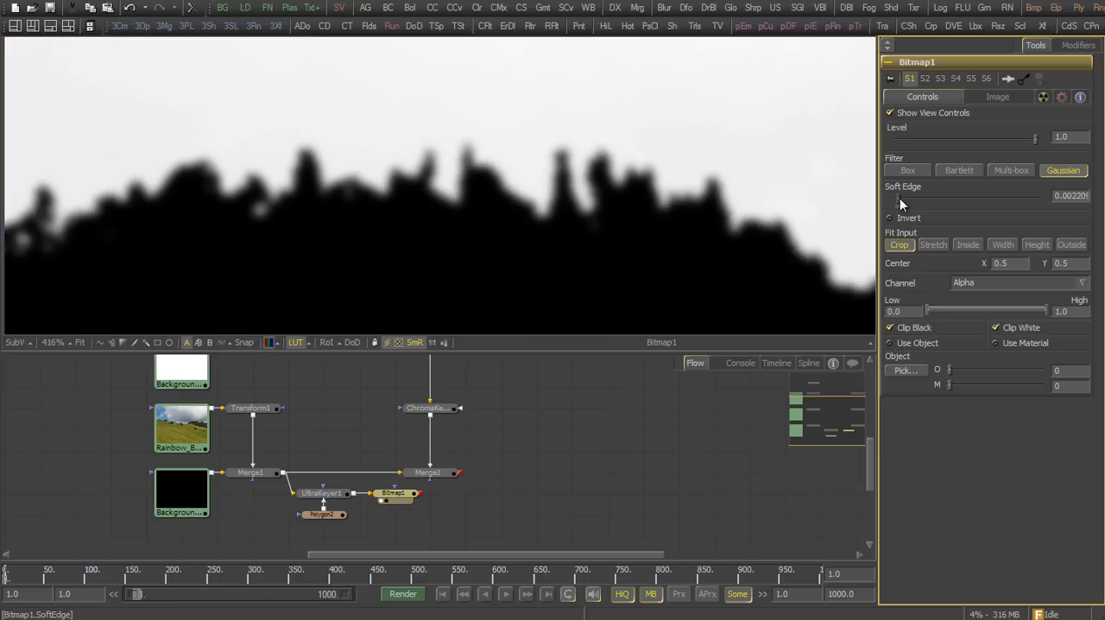
- Nudge the Bitmap matte's Soft Edge up slightly to soften the treeline
left_click_drag(898, 199, 897, 198)
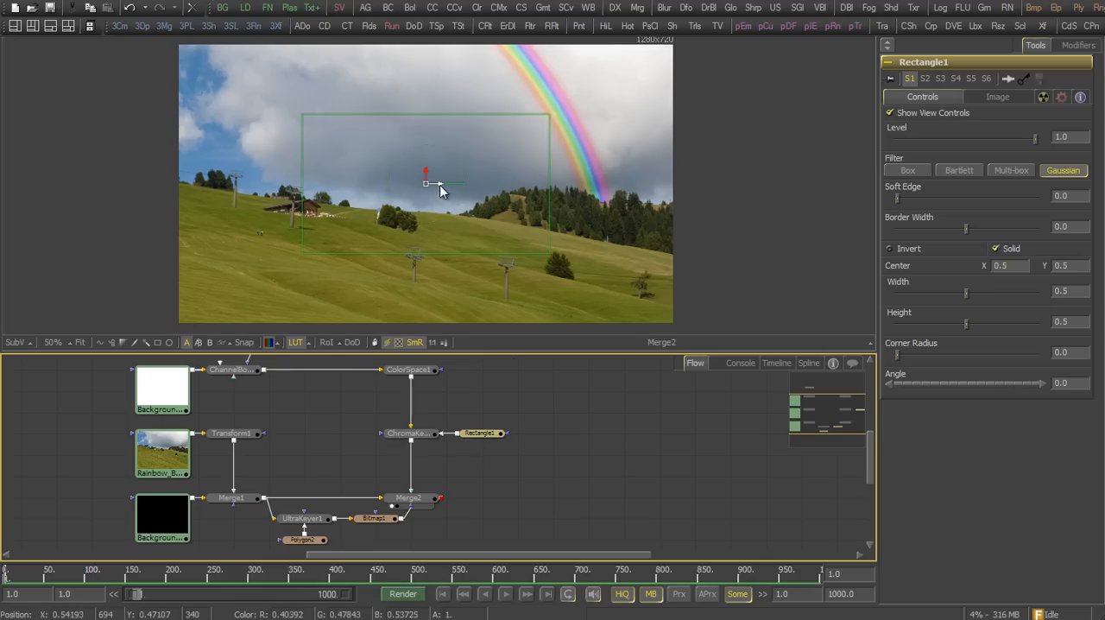
- Position the soft Rectangle mask over the lower-right horizon so the rainbow fades above the treeline
left_click_drag(425, 173, 590, 250)
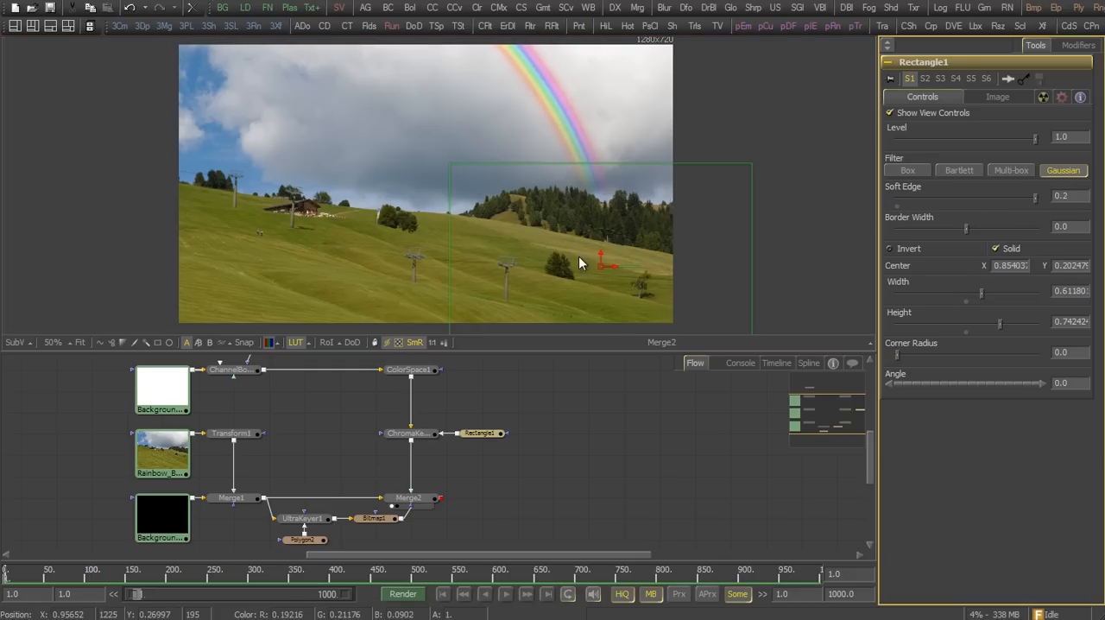
left_click_drag(608, 264, 597, 255)
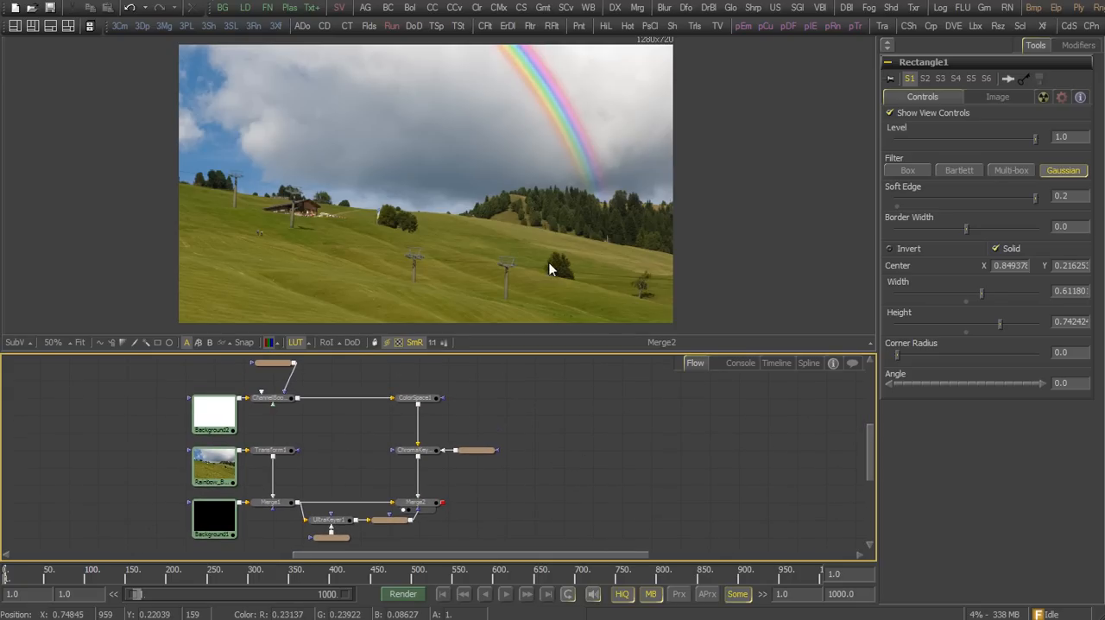
mouse_move(509, 336)
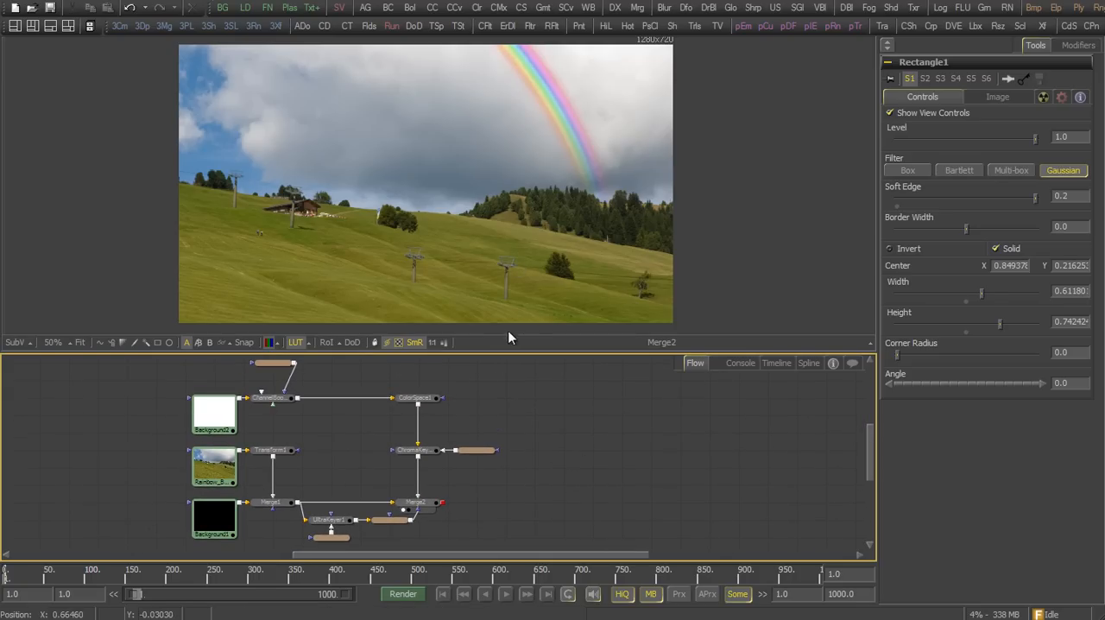